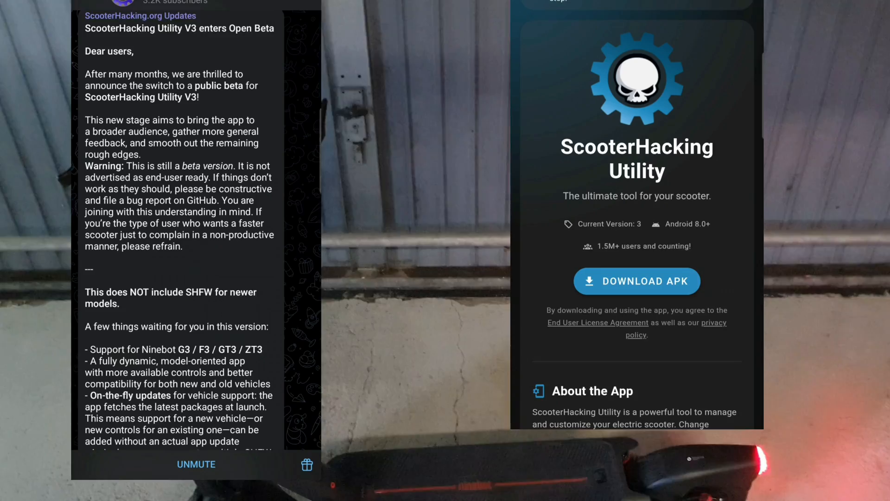
Launch ScooterHacking Utility from its app info page so it detects the Ninebot Max G3.
scroll(down, 3)
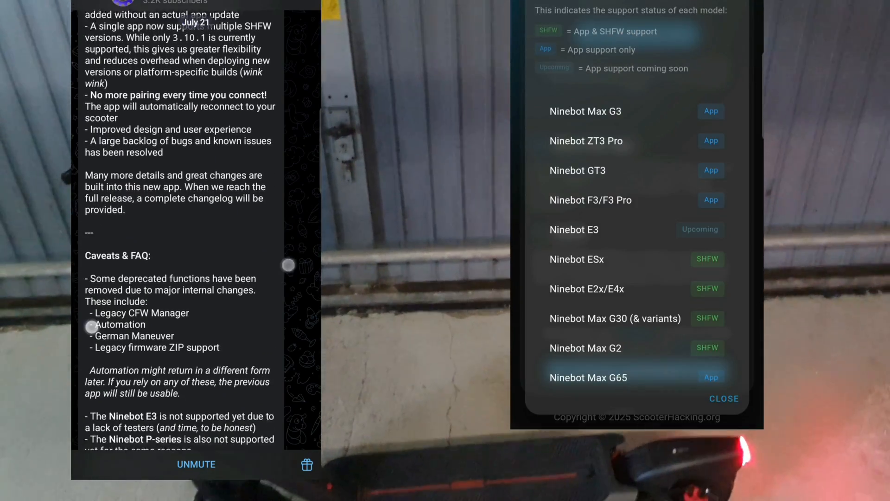
scroll(down, 3)
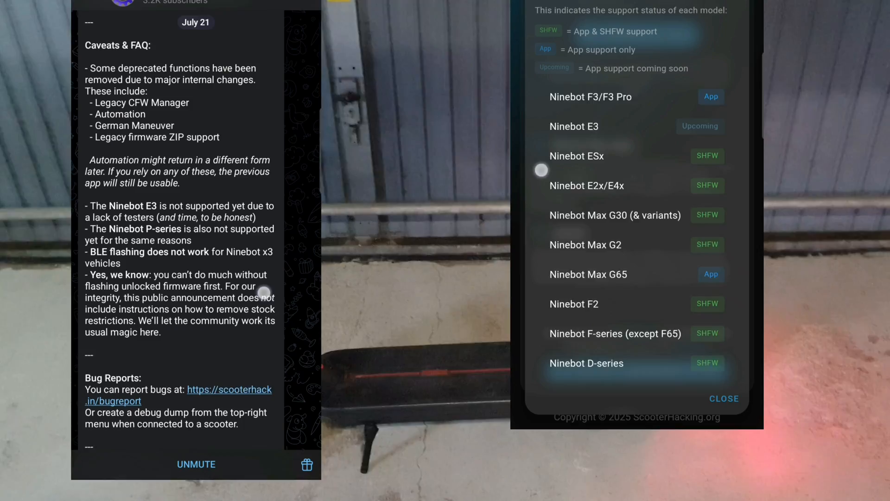
scroll(down, 3)
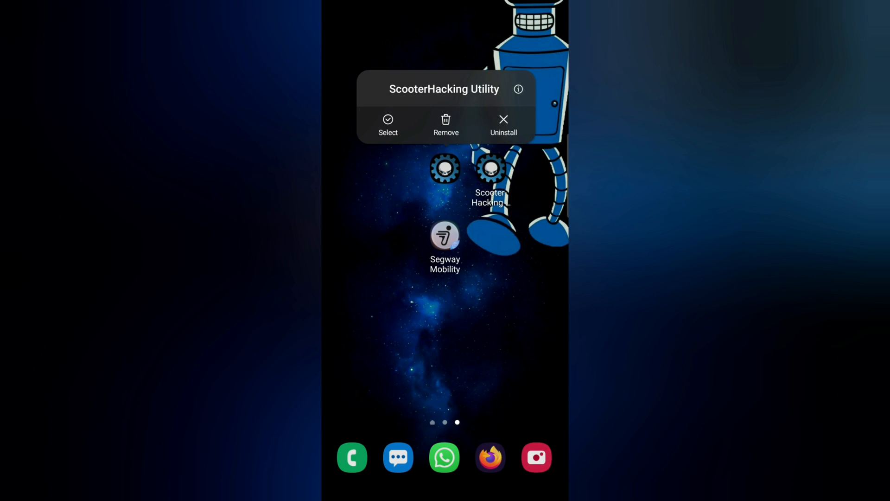
click(518, 89)
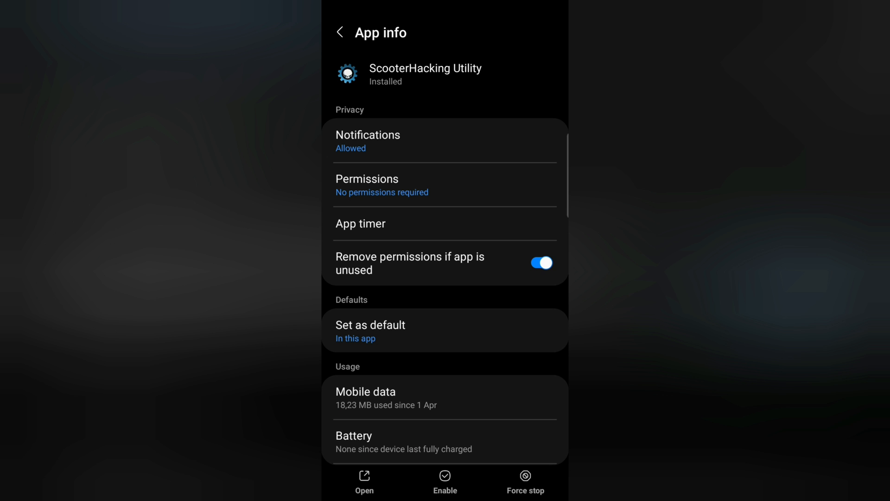
click(339, 32)
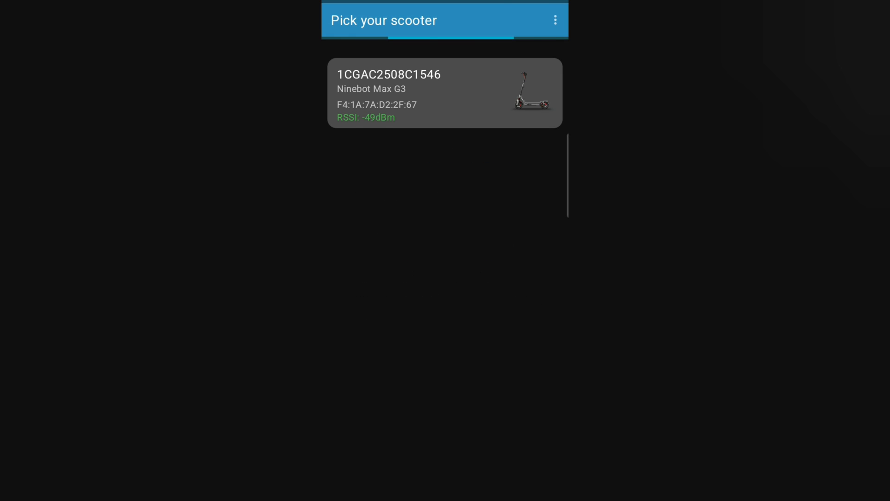
Connect to the Ninebot Max G3, reporting VCU 1.4.8, MCU 1.3.9, region EU 25km/h.
click(444, 93)
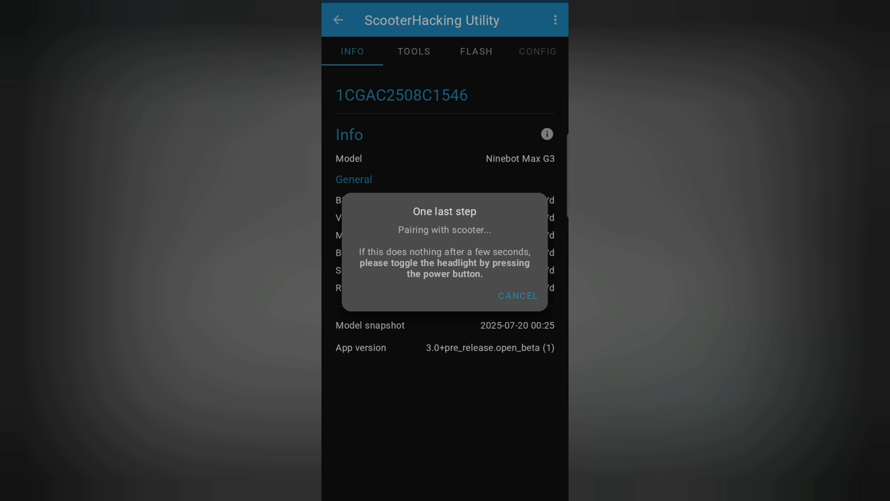
click(517, 296)
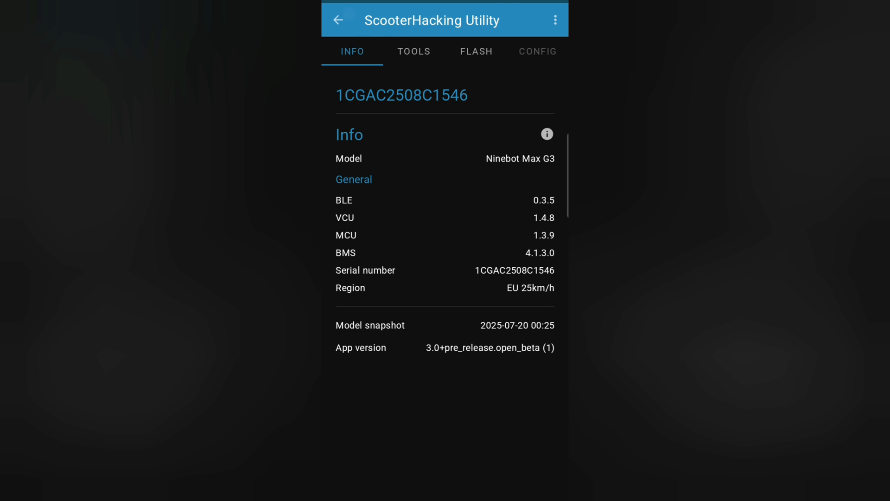
View the scooter's Hardware details from the overflow menu, then close them.
click(556, 19)
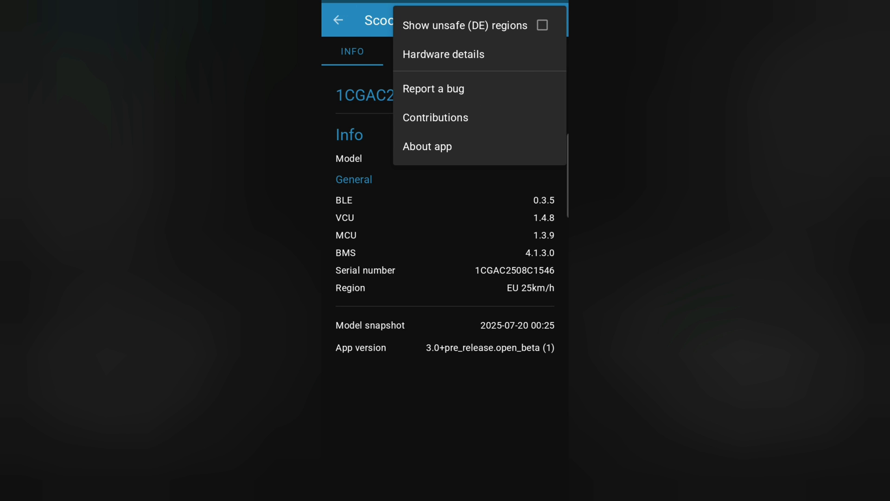
click(444, 54)
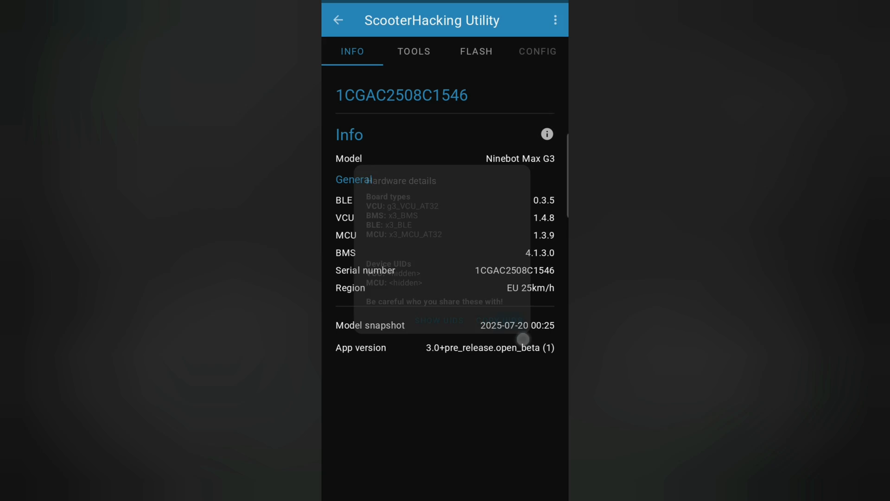
click(555, 19)
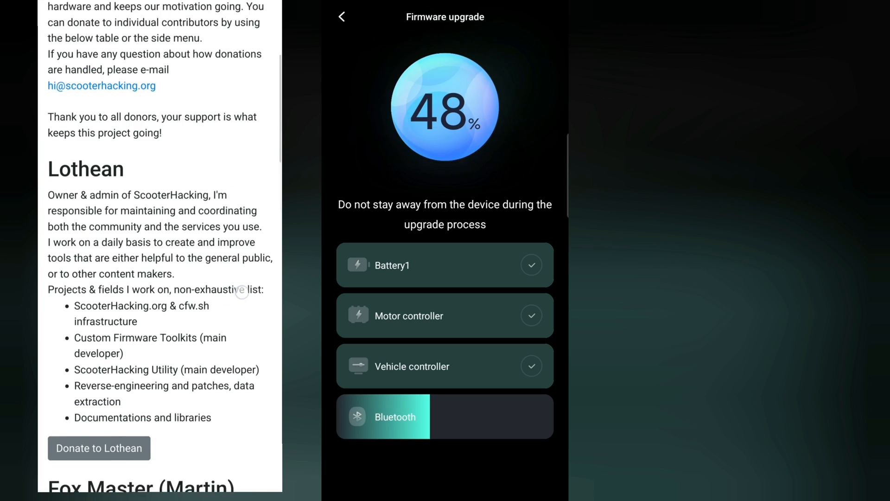
Scroll the ScooterHacking donation page while the Segway firmware upgrade reaches 54%.
scroll(down, 3)
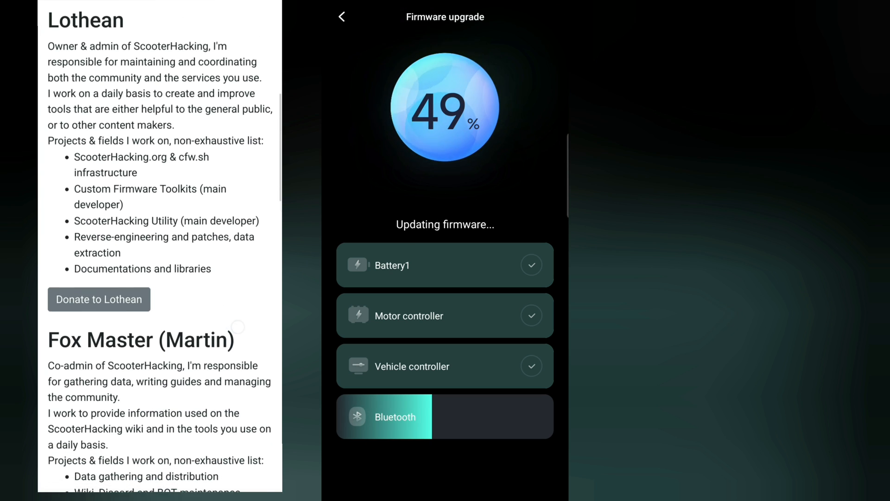
scroll(down, 3)
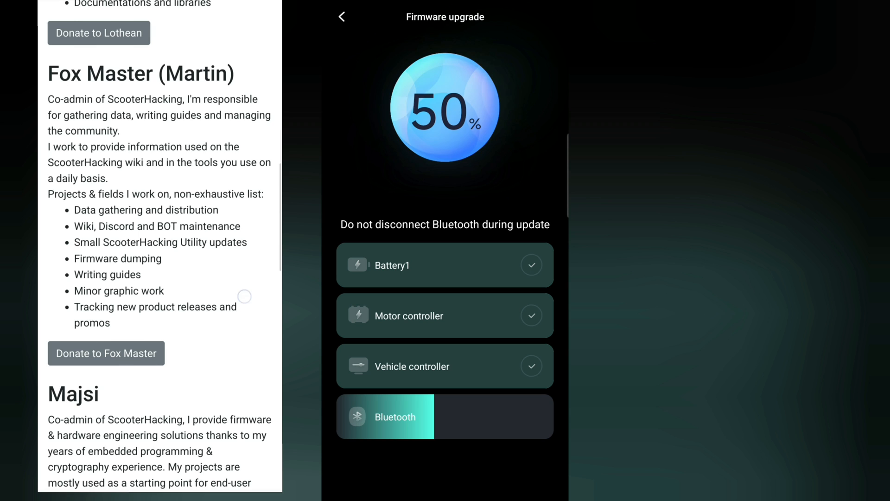
scroll(down, 3)
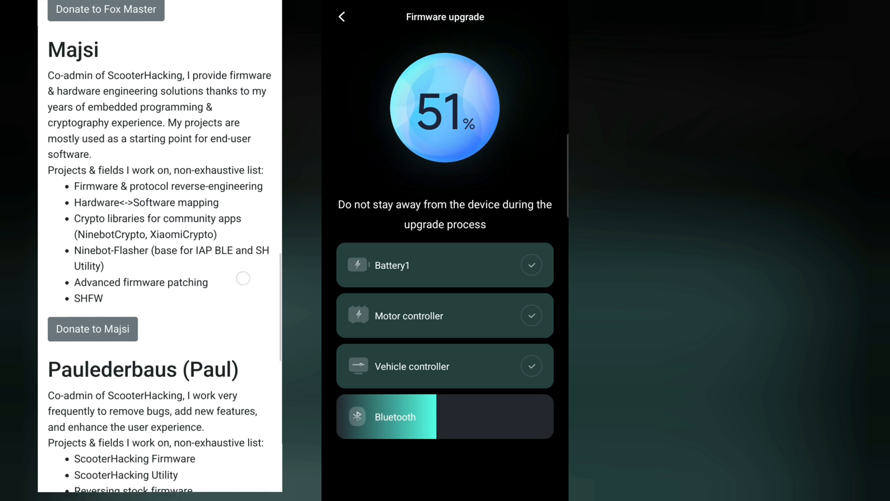
scroll(down, 3)
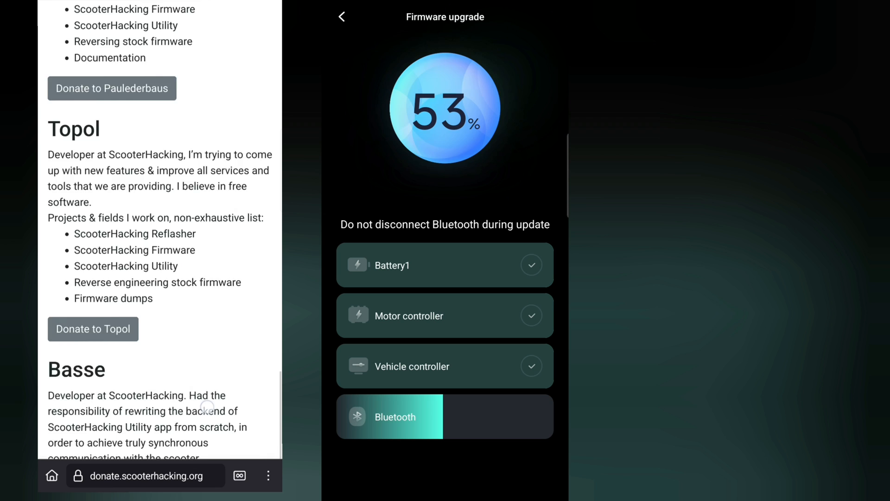
scroll(up, 3)
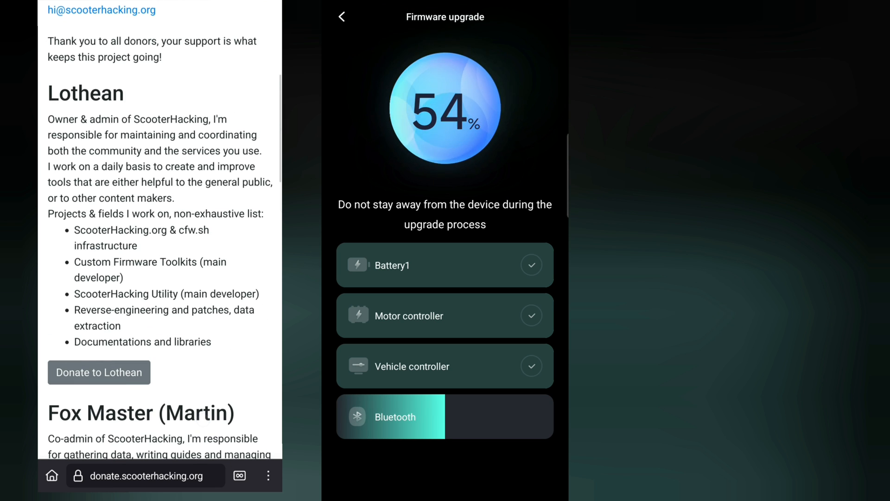
click(98, 373)
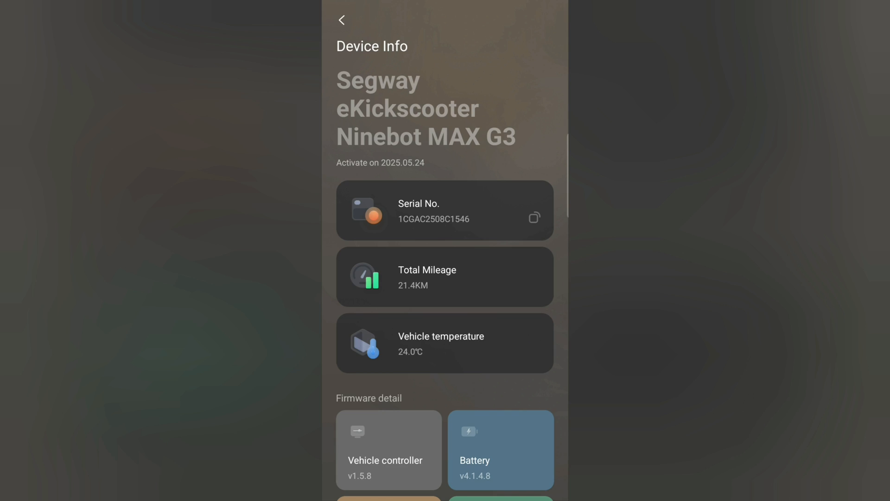
Unbind the Ninebot MAX G3 from the Segway Mobility account and confirm.
click(342, 19)
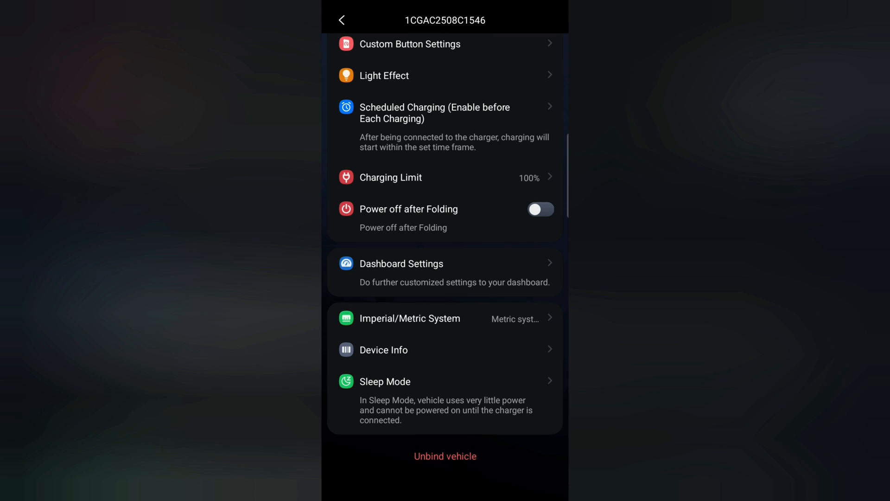
click(444, 455)
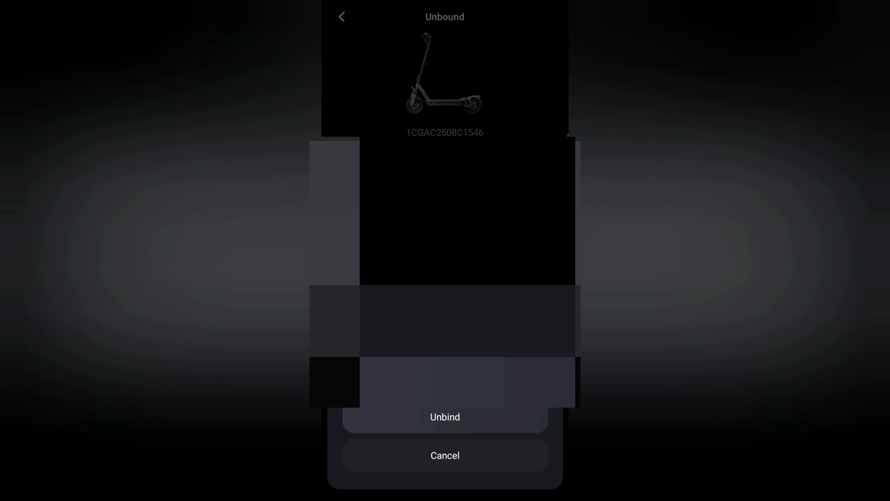
click(444, 455)
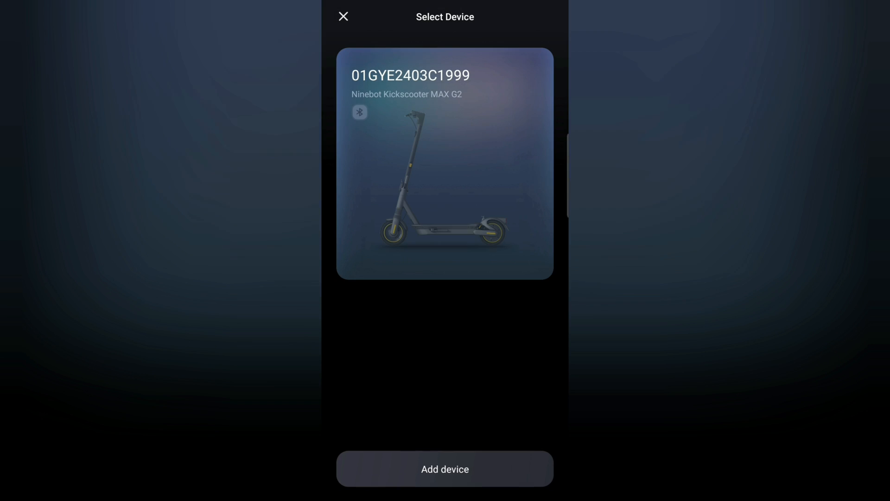
Start adding a new device from the Select Device screen listing only a MAX G2.
click(444, 468)
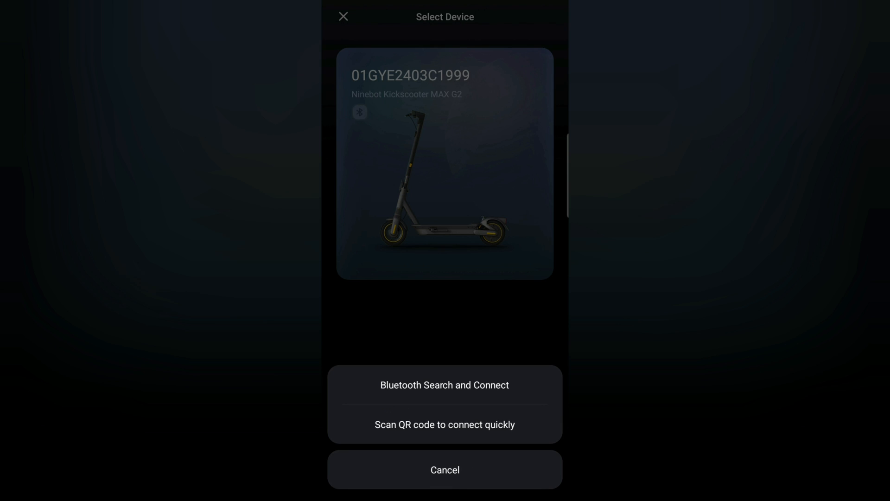
click(444, 385)
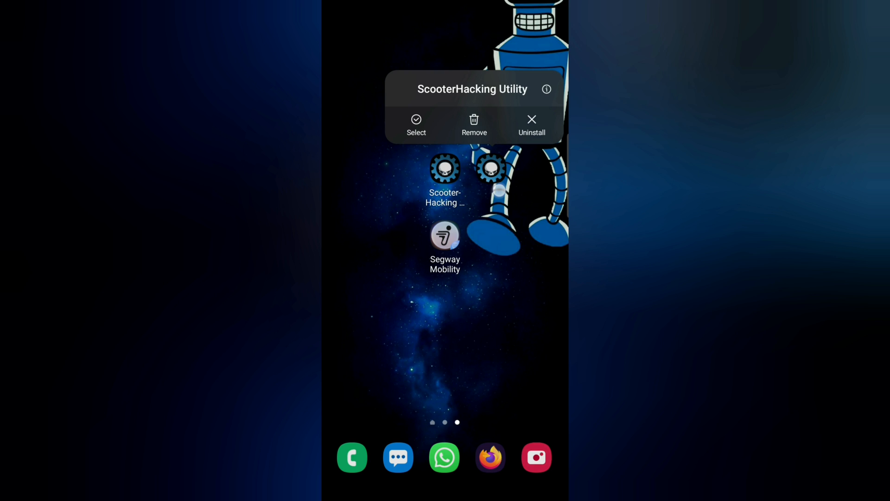
Dismiss the ScooterHacking Utility popup and show Segway Mobility's shortcut options.
click(545, 89)
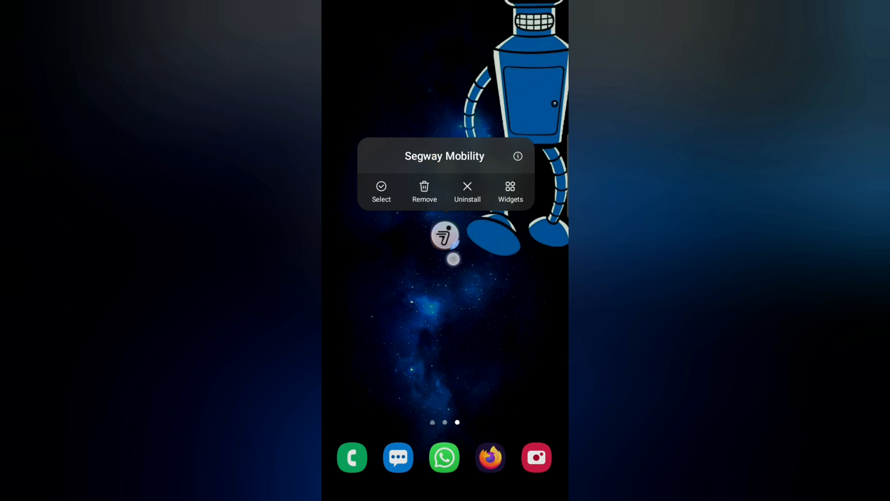
click(517, 155)
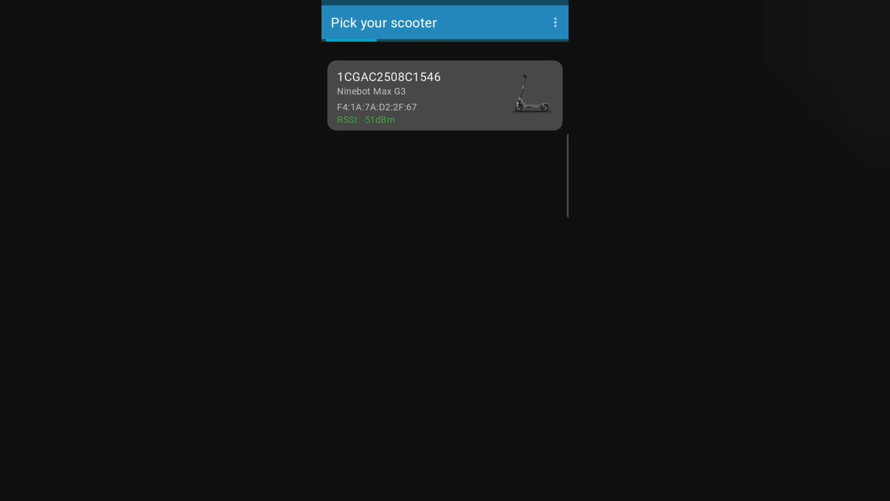
Reconnect to the Max G3, now showing VCU 1.5.8, MCU 1.4.12, region EU 25km/h.
click(444, 95)
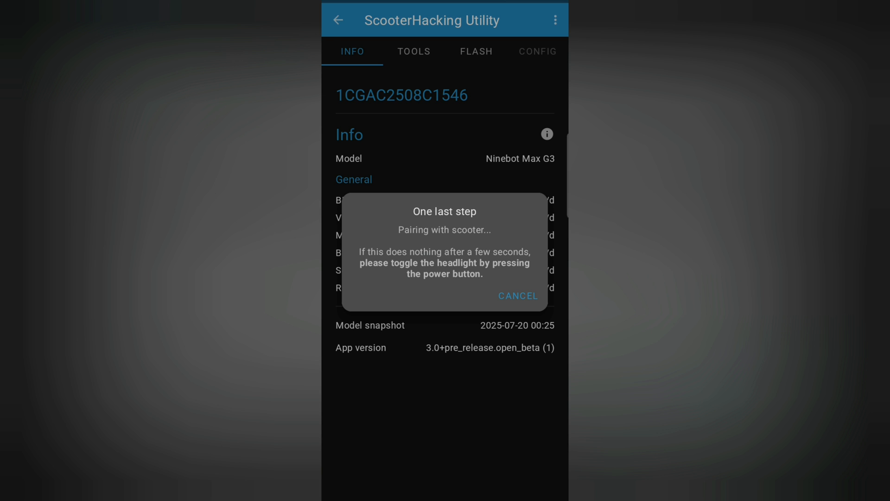
click(517, 295)
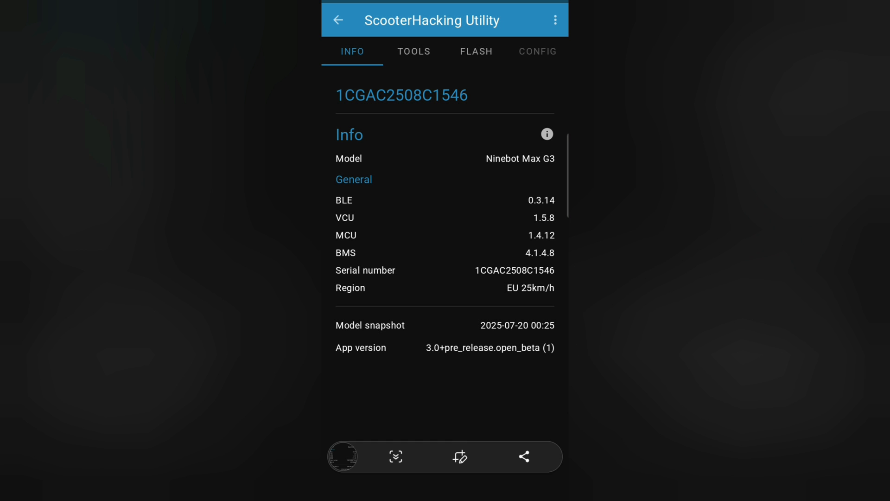
Export the scooter's hardware details from the overflow menu.
click(556, 19)
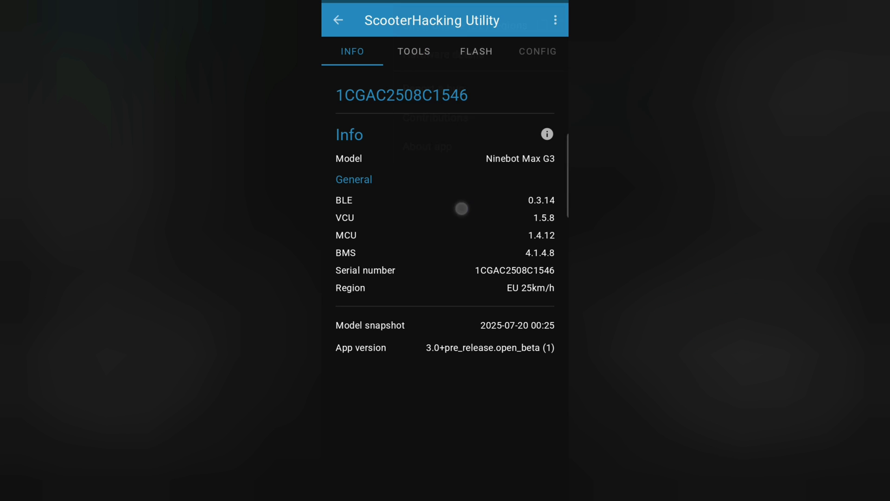
click(555, 19)
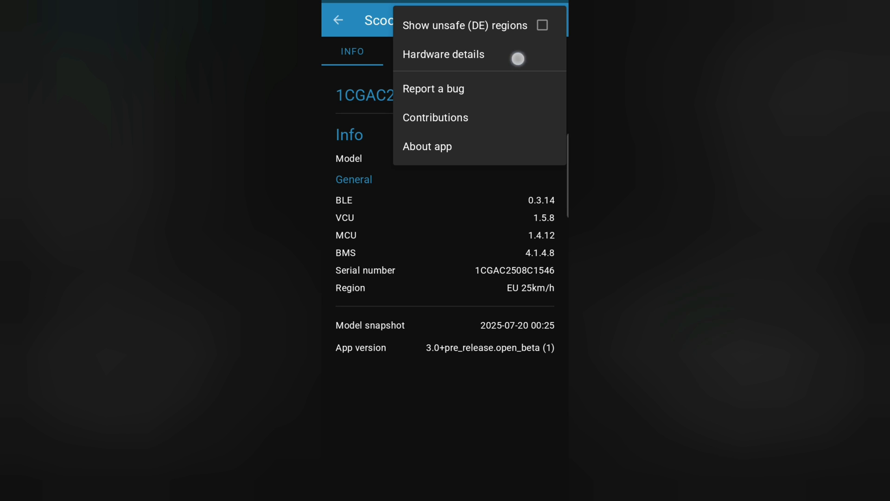
click(445, 54)
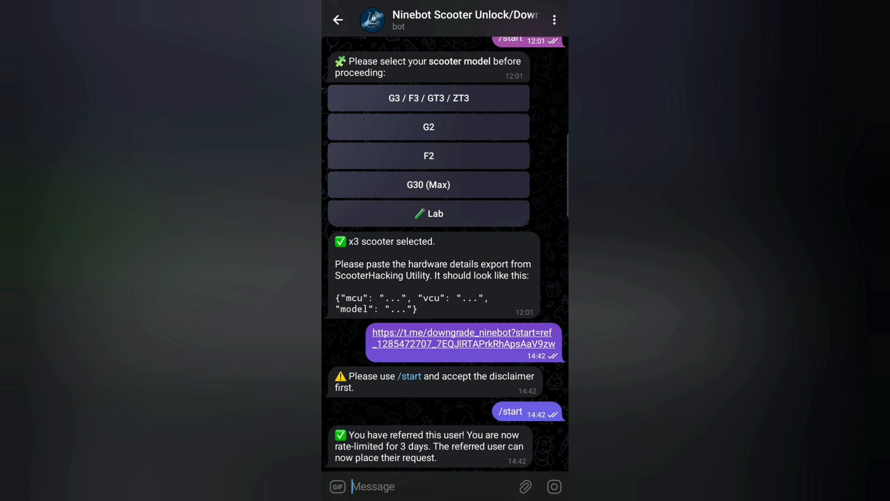
Restart the Telegram unlock bot with /start and accept its disclaimer.
click(398, 486)
text(/)
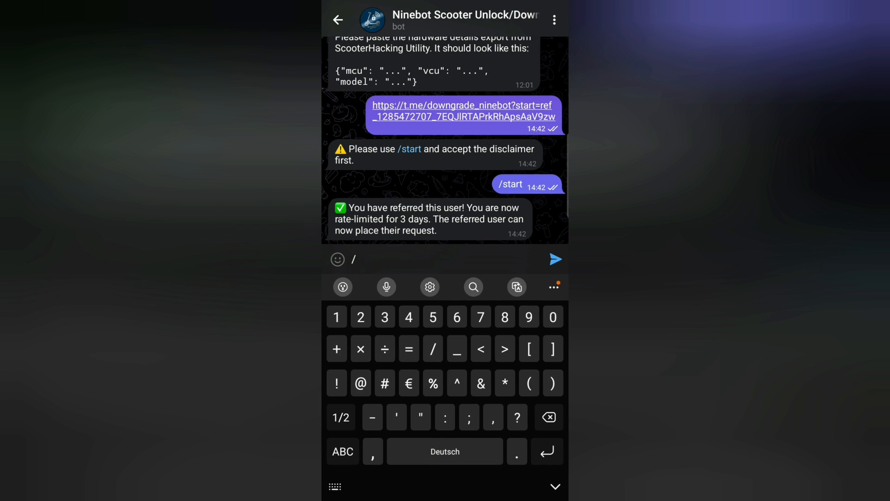
text(start)
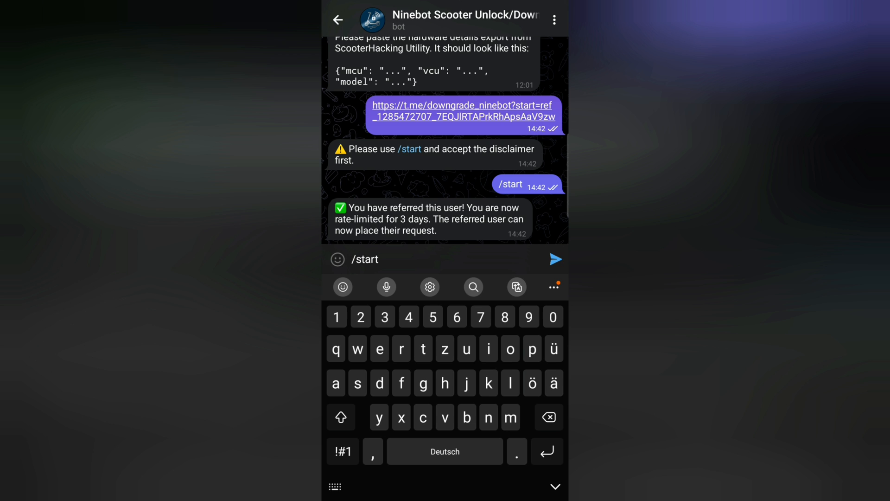
click(555, 259)
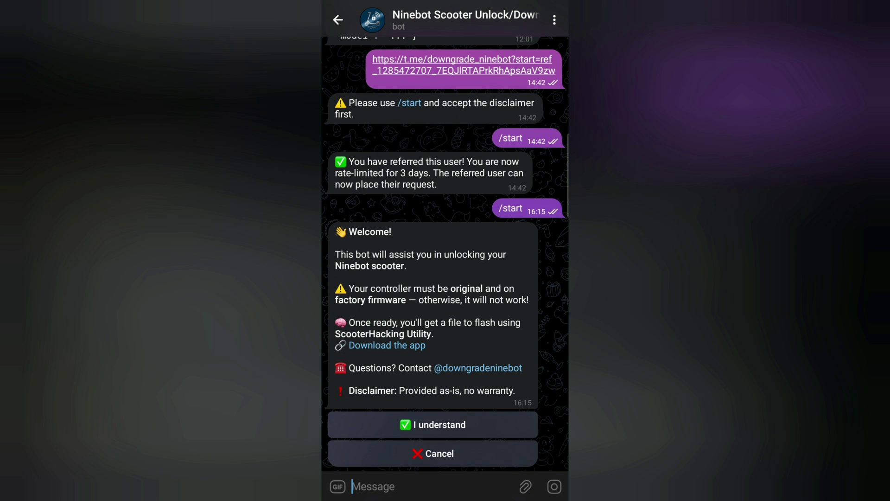
click(432, 423)
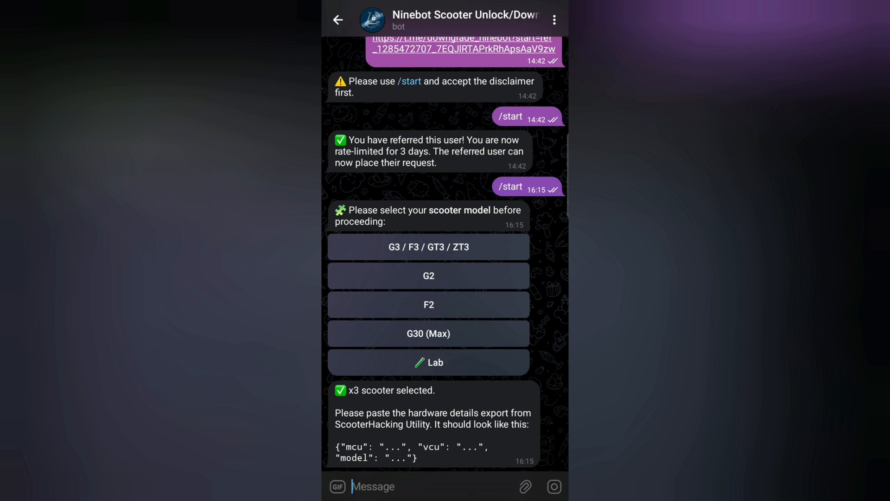
Choose the G3 / F3 / GT3 / ZT3 model and paste the hardware details into the message.
click(398, 485)
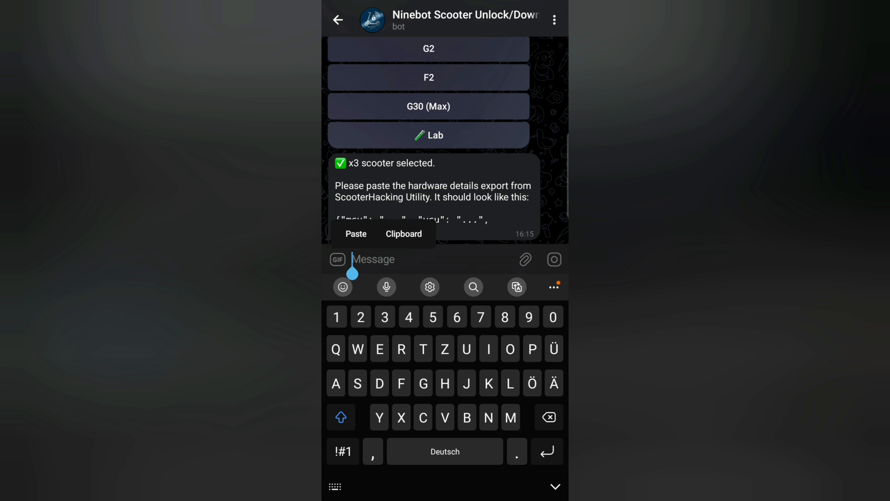
click(355, 234)
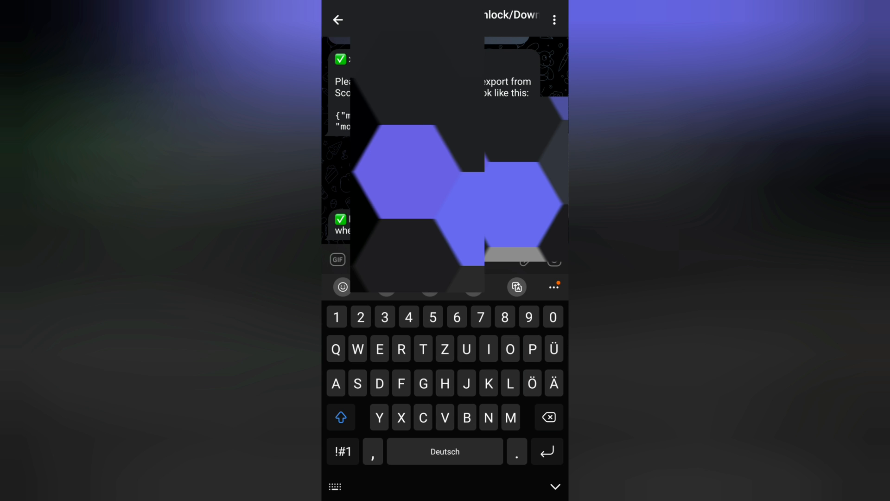
Send the hardware details to the bot and return to ScooterHacking Utility's info page.
scroll(up, 3)
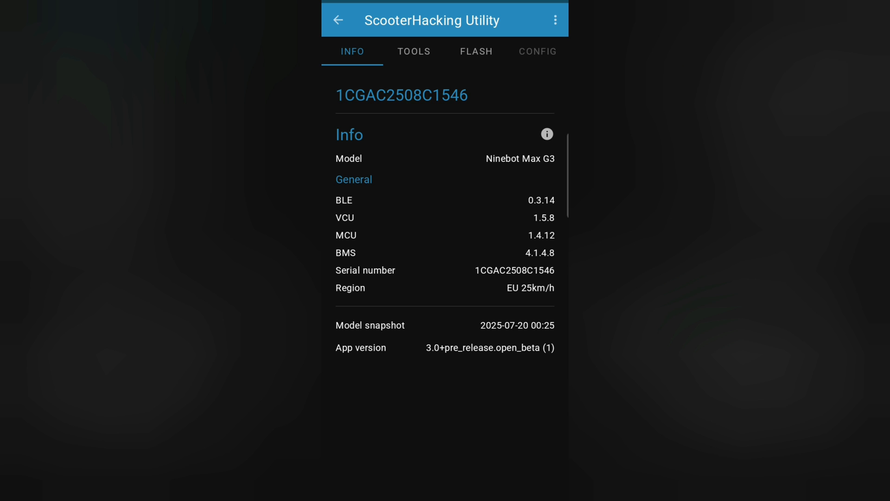
Load the g3 MCU unlock zip in the Flash section and flash it to 100% success.
click(475, 51)
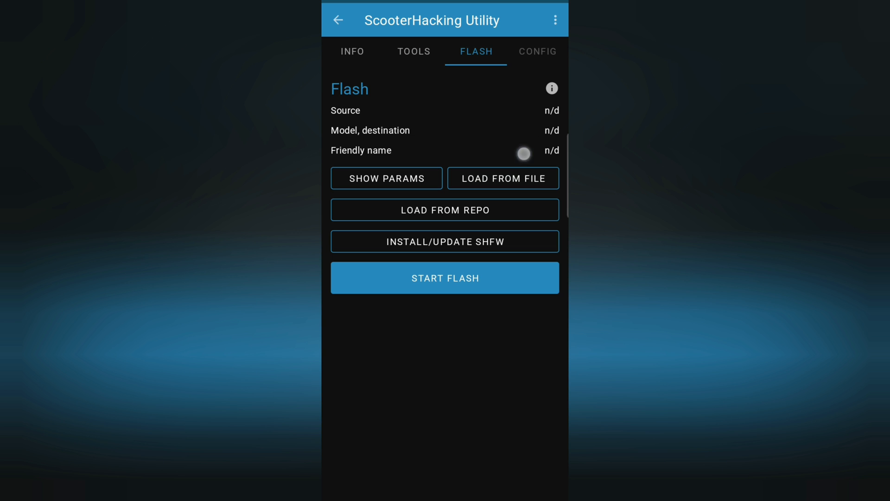
click(503, 179)
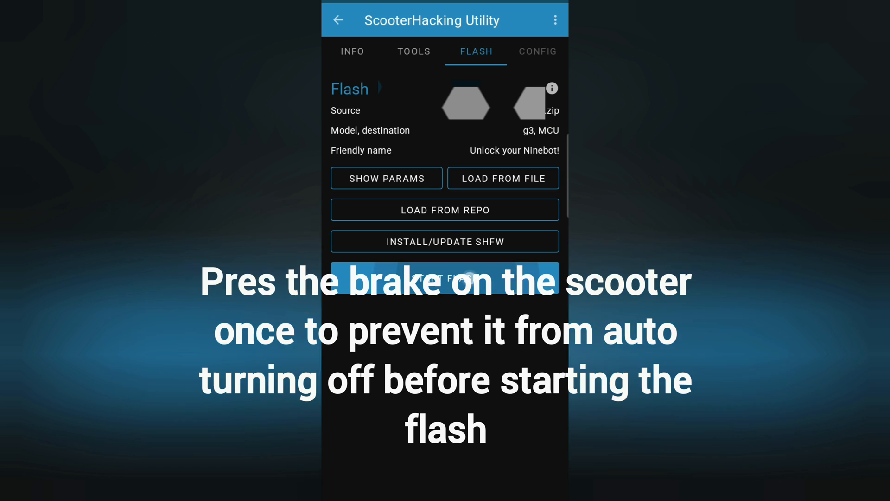
click(444, 277)
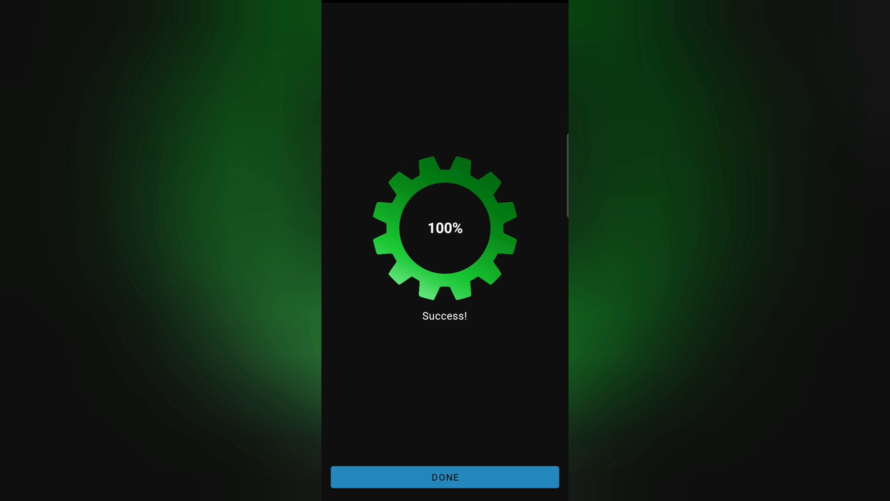
click(444, 477)
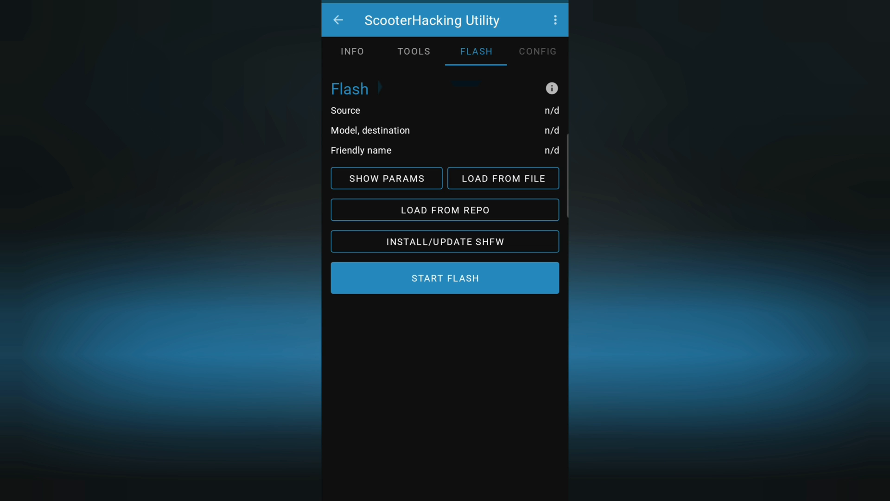
Load the g3 VCU unlock zip and start flashing it until the scooter reboots.
click(502, 179)
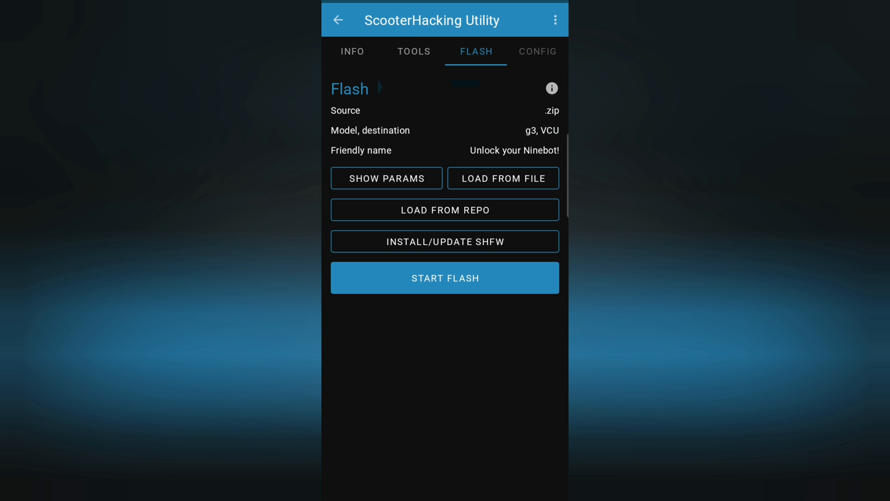
click(445, 278)
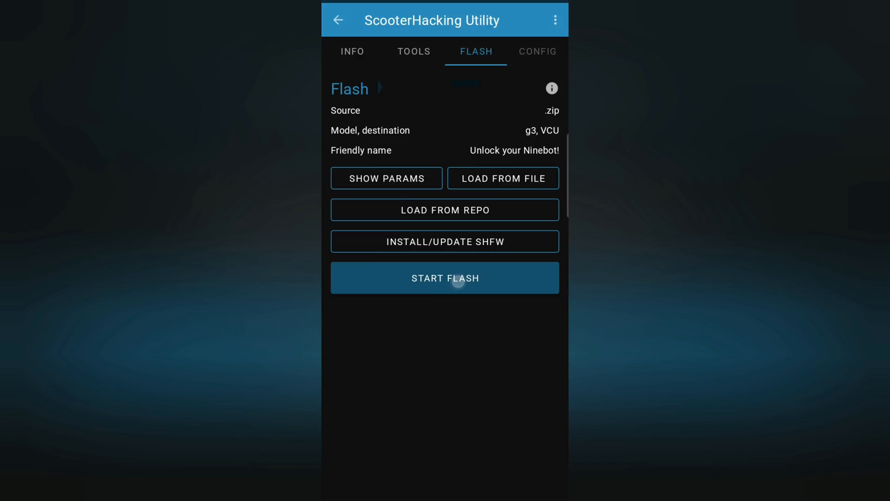
click(446, 278)
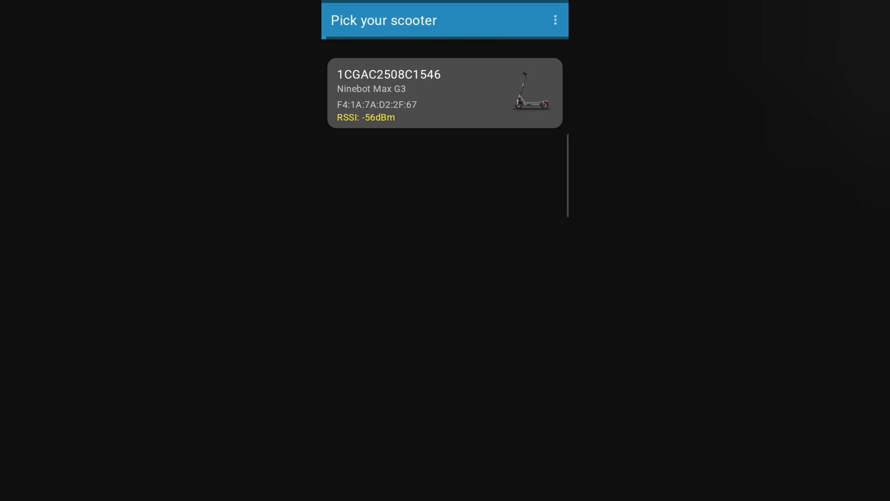
Reconnect to the Max G3, change its VCU region to US Standard, and return to the scooter list.
click(444, 92)
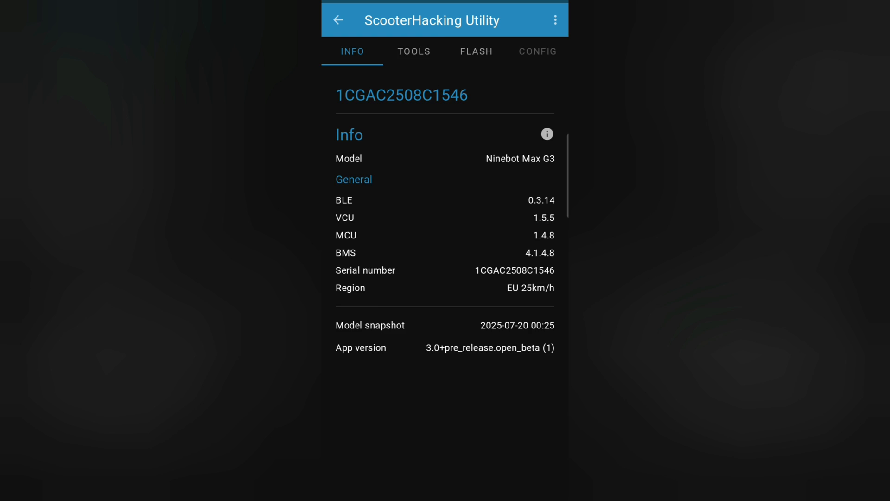
click(414, 51)
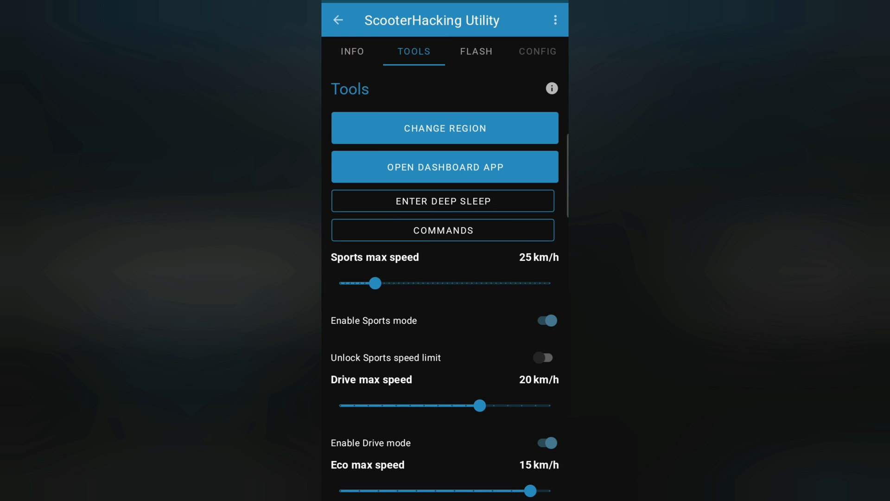
click(444, 128)
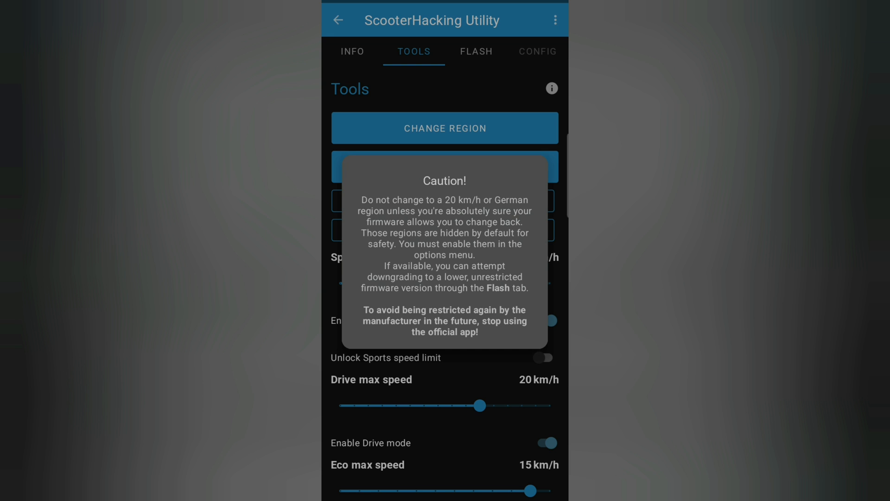
click(445, 128)
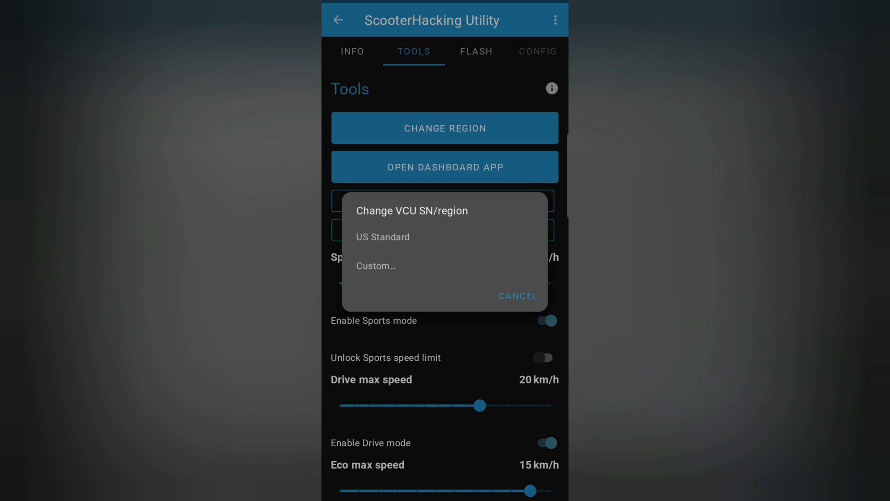
click(517, 296)
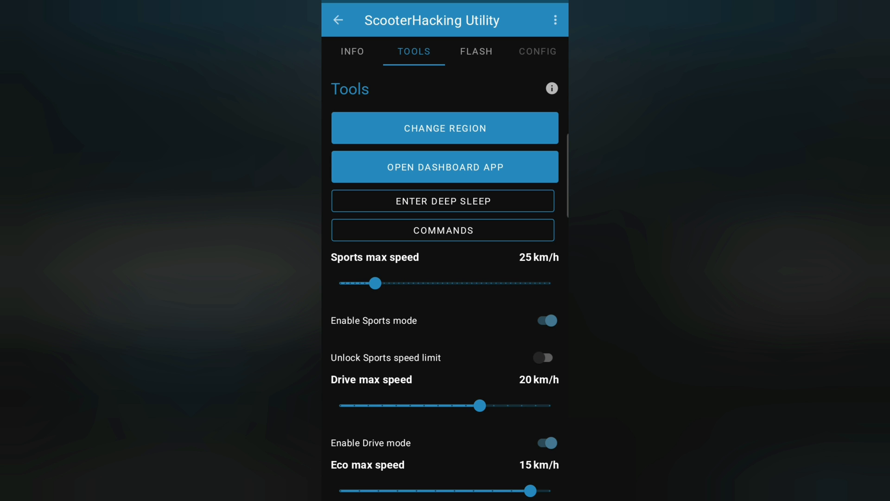
click(338, 20)
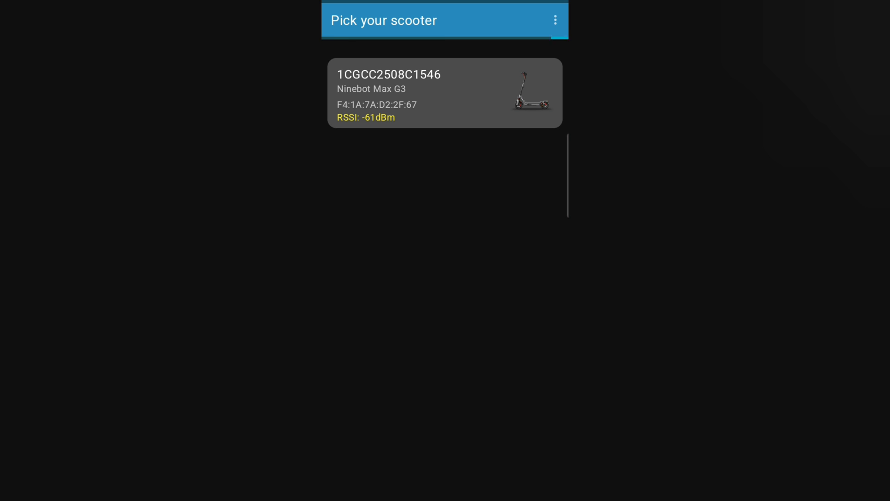
Reconnect to the Max G3, confirm Region US Standard, and view Tools showing Sports 32 km/h and Drive 25 km/h.
click(444, 93)
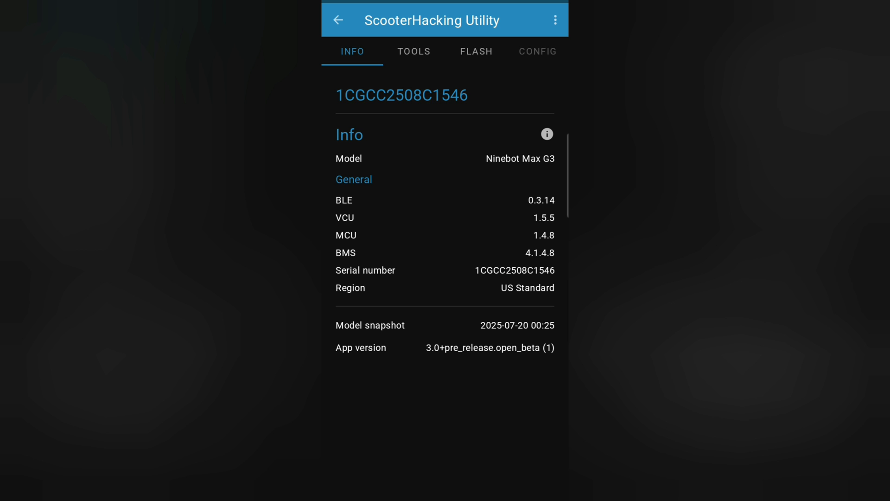
click(503, 292)
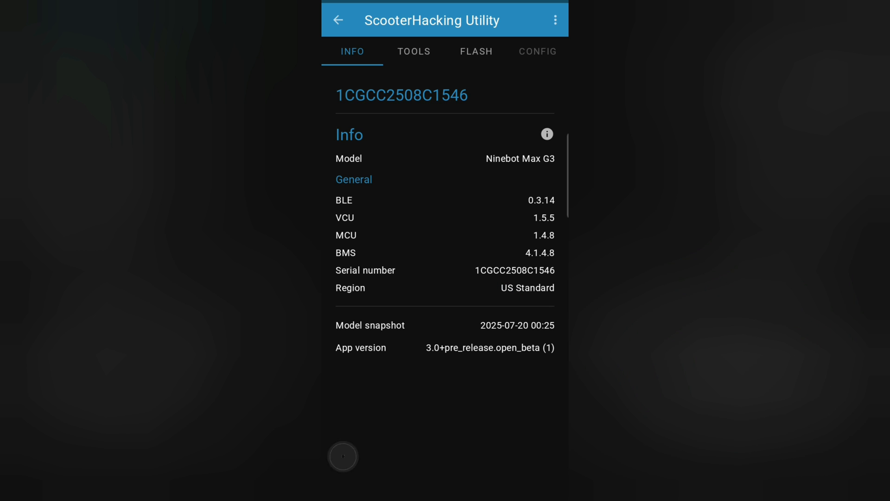
click(414, 52)
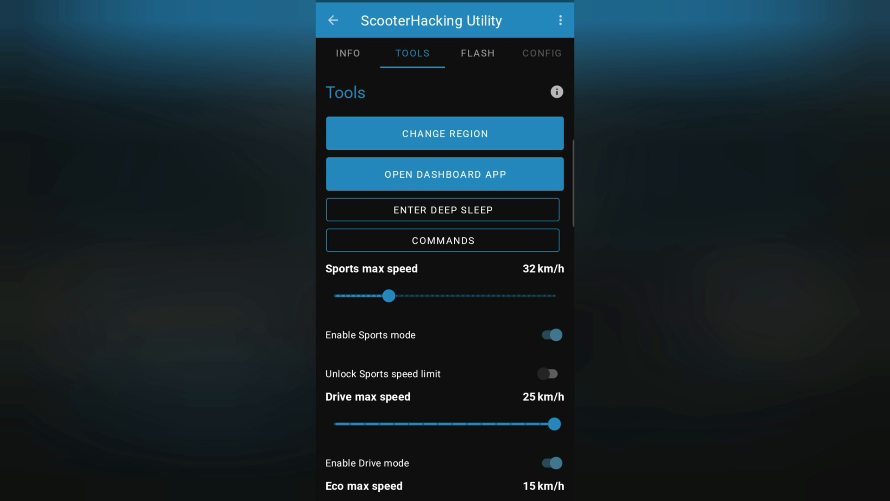
Disconnect and return to the Pick your scooter screen listing the Ninebot Max G3.
click(547, 373)
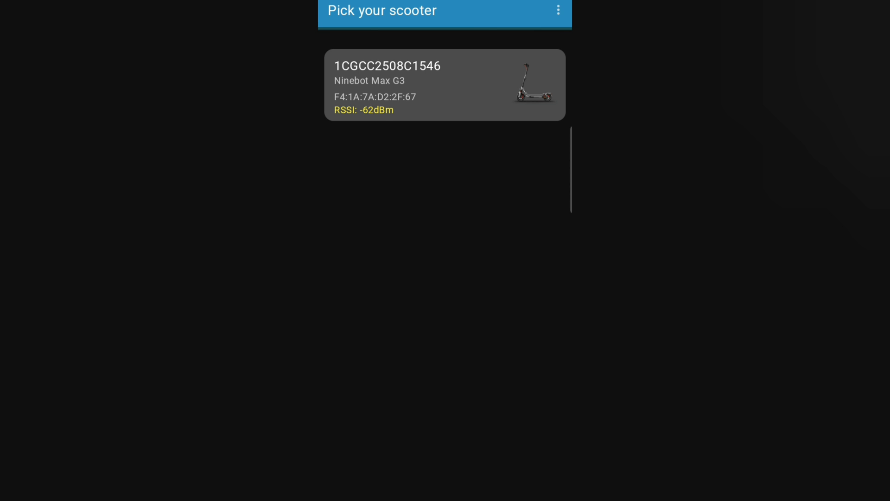
Switch to the Segway Mobility app's Device page for the Max G3.
click(444, 85)
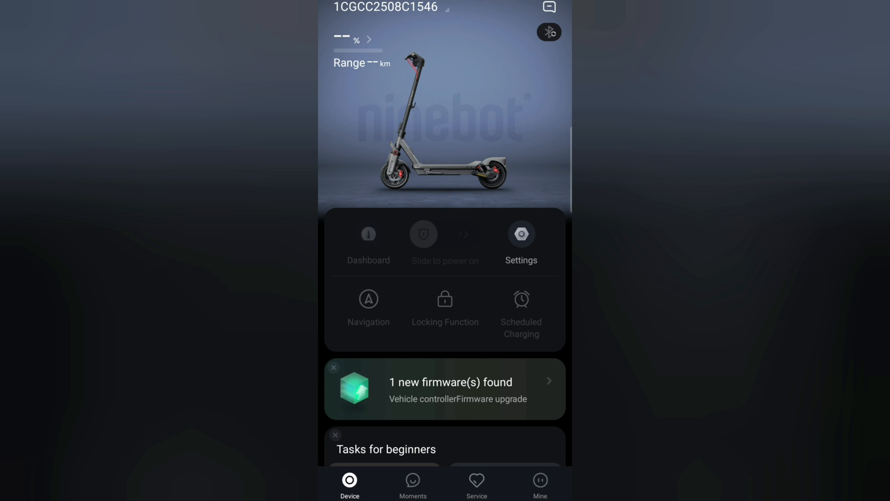
Glance through the scooter's Settings page without changes and return to its main page.
click(520, 234)
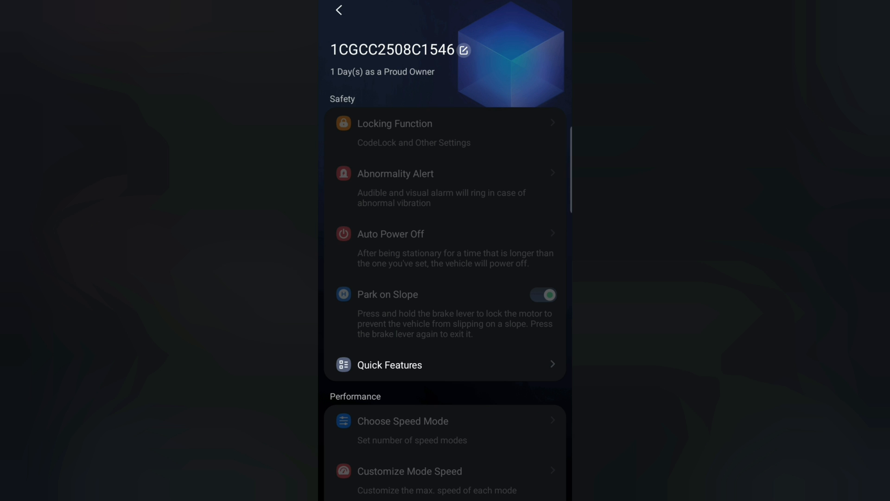
scroll(down, 3)
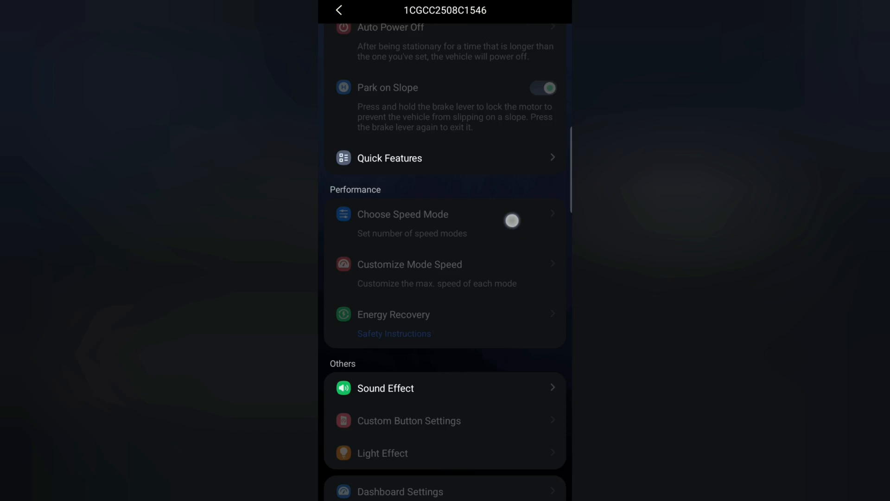
scroll(down, 3)
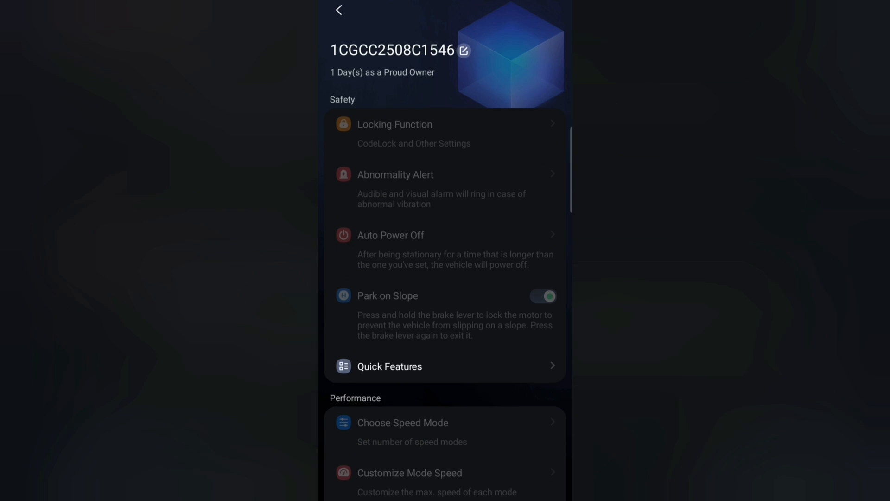
click(339, 10)
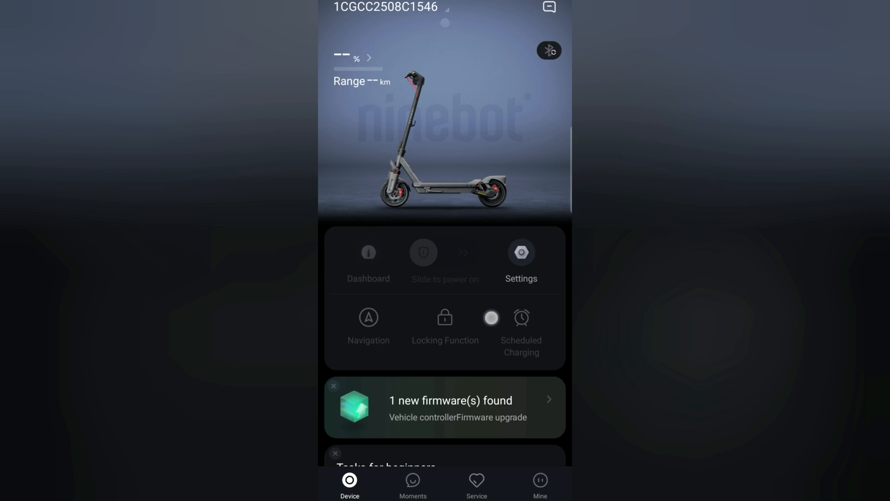
scroll(down, 3)
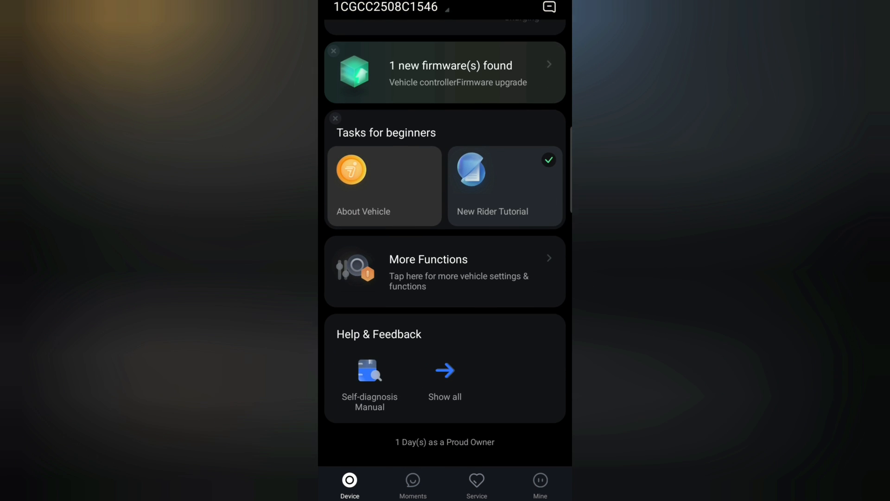
scroll(down, 3)
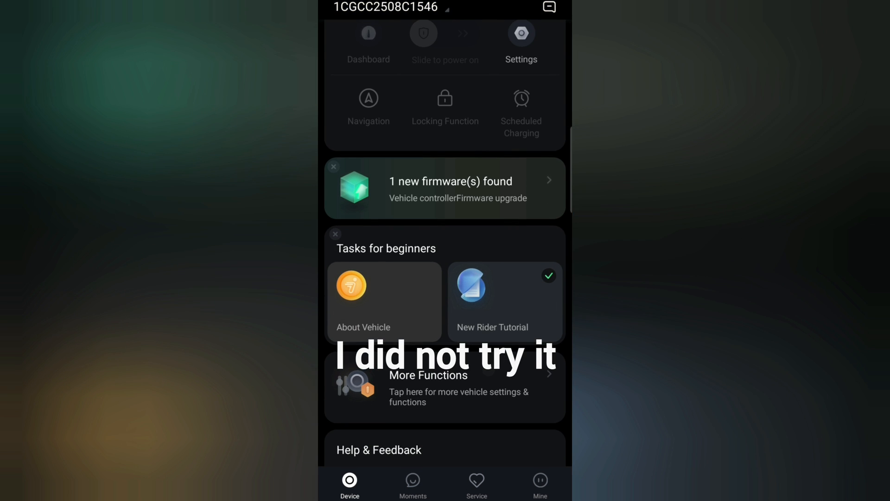
Briefly view the New Rider Tutorial, leave it, and exit to the phone's home screen.
click(492, 301)
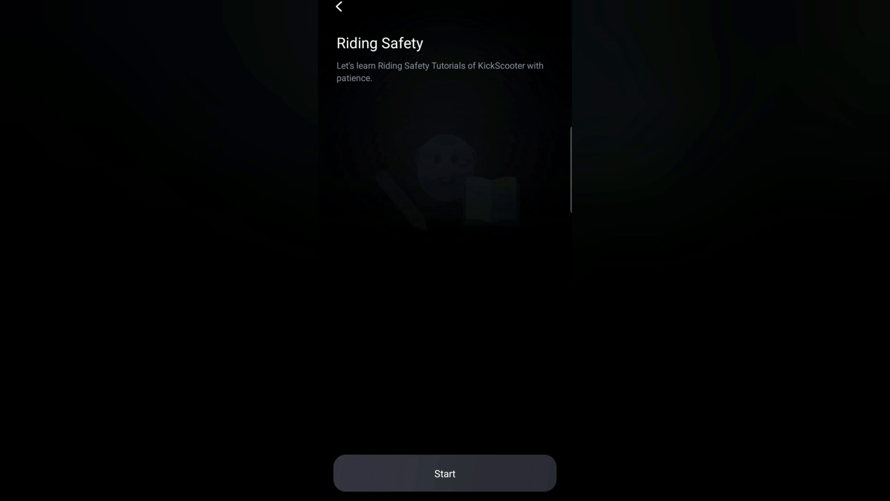
click(445, 473)
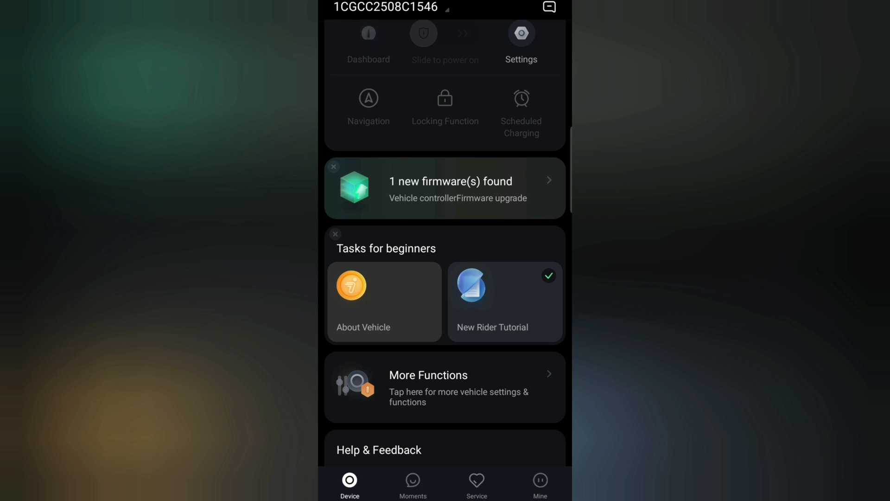
click(444, 188)
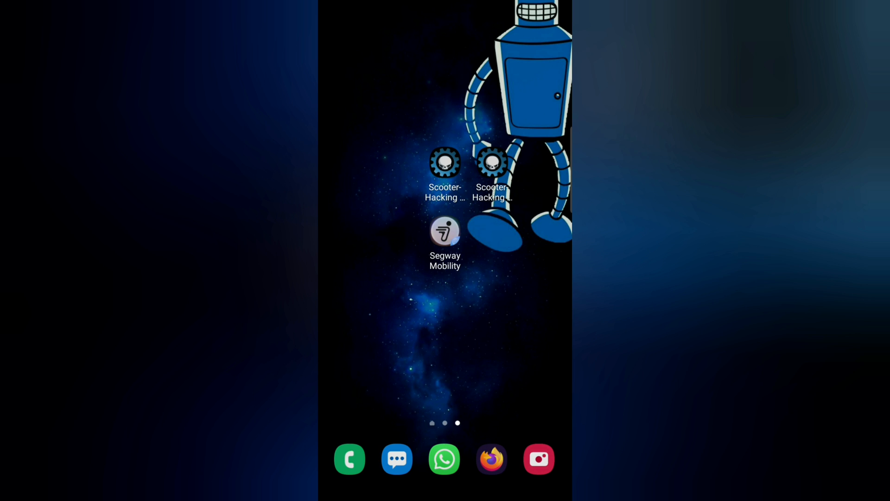
Relaunch the apps, view the V1.5.8 vehicle controller firmware offer without updating, and return to the Device page.
click(446, 169)
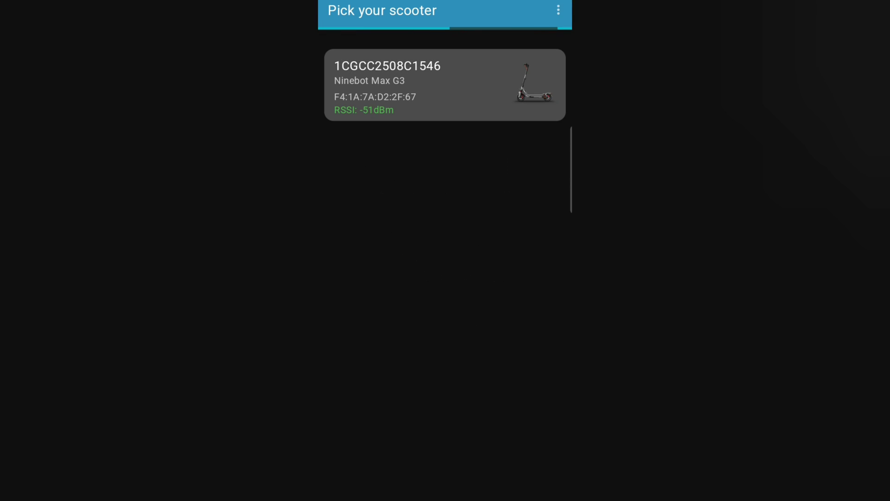
click(444, 86)
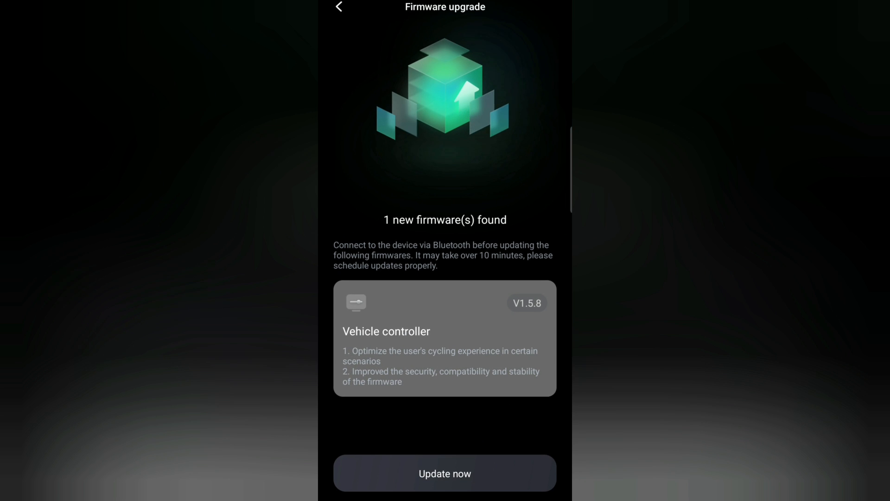
click(338, 7)
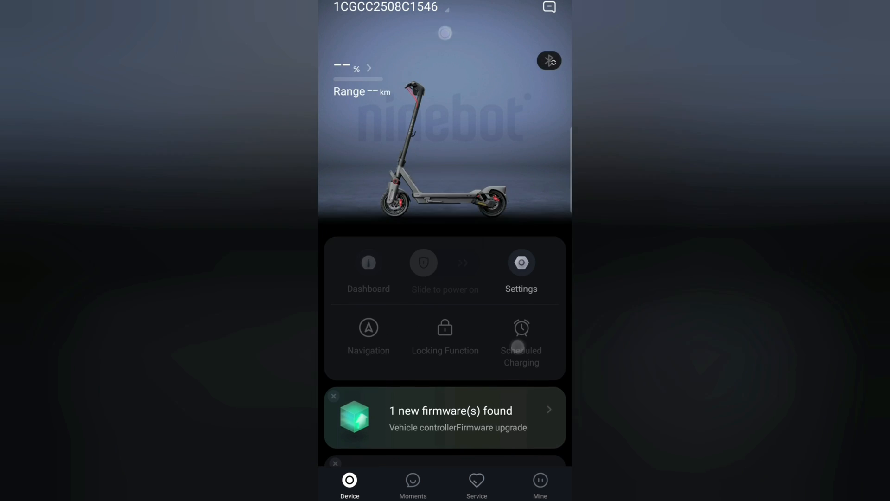
scroll(down, 3)
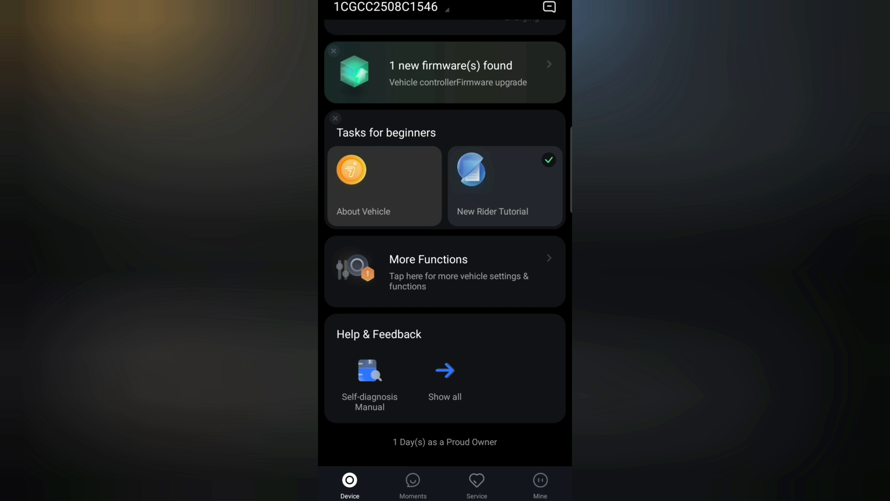
scroll(up, 3)
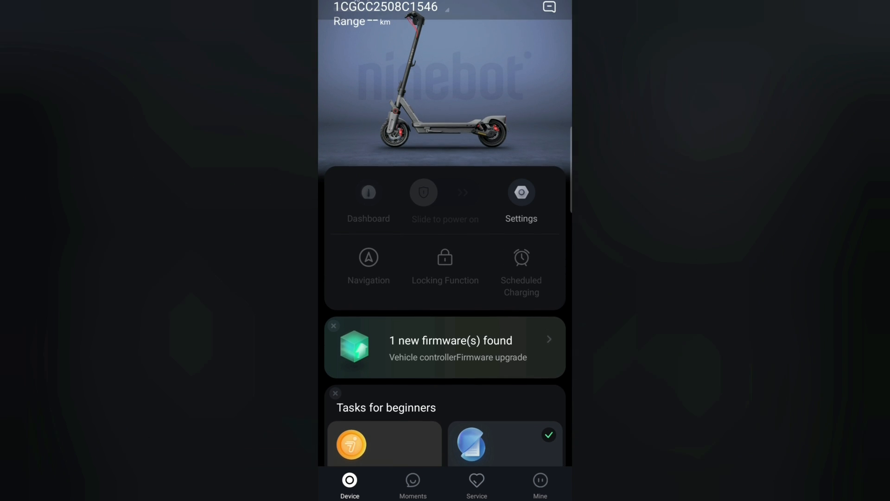